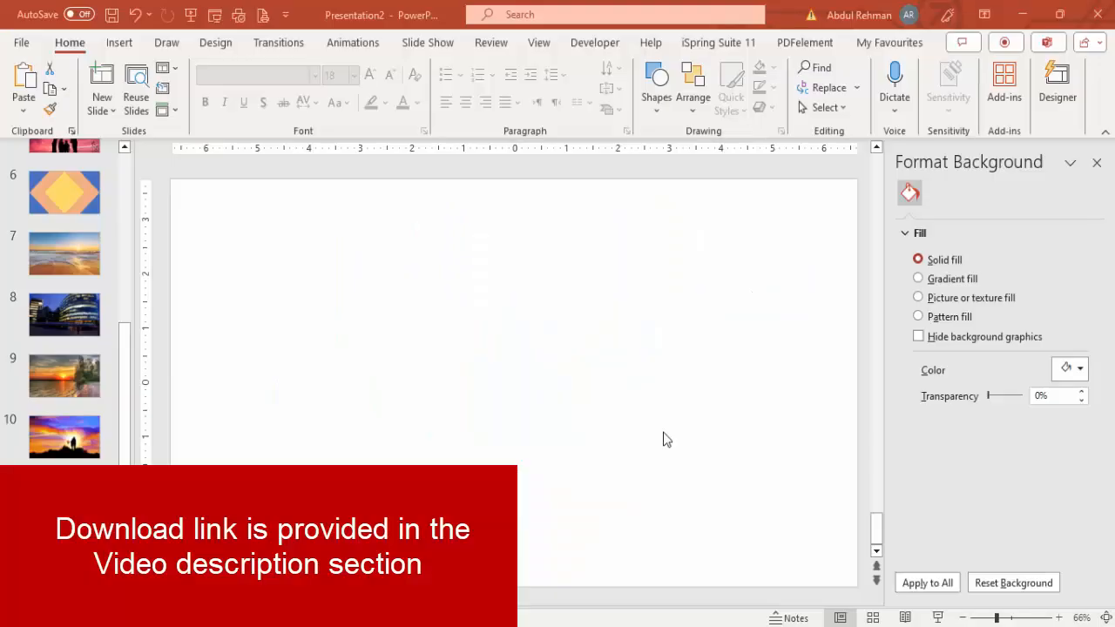
pyautogui.moveTo(687, 433)
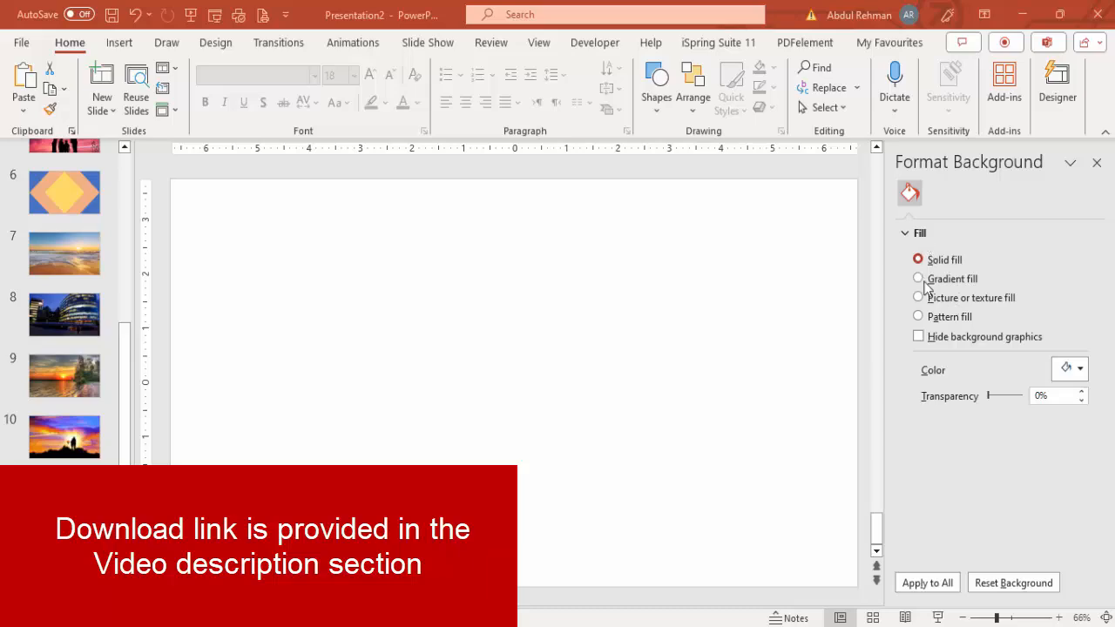
# Step: Fill slide 12's background with the blue mountain photo found by searching online for 'landscape'
pyautogui.click(918, 297)
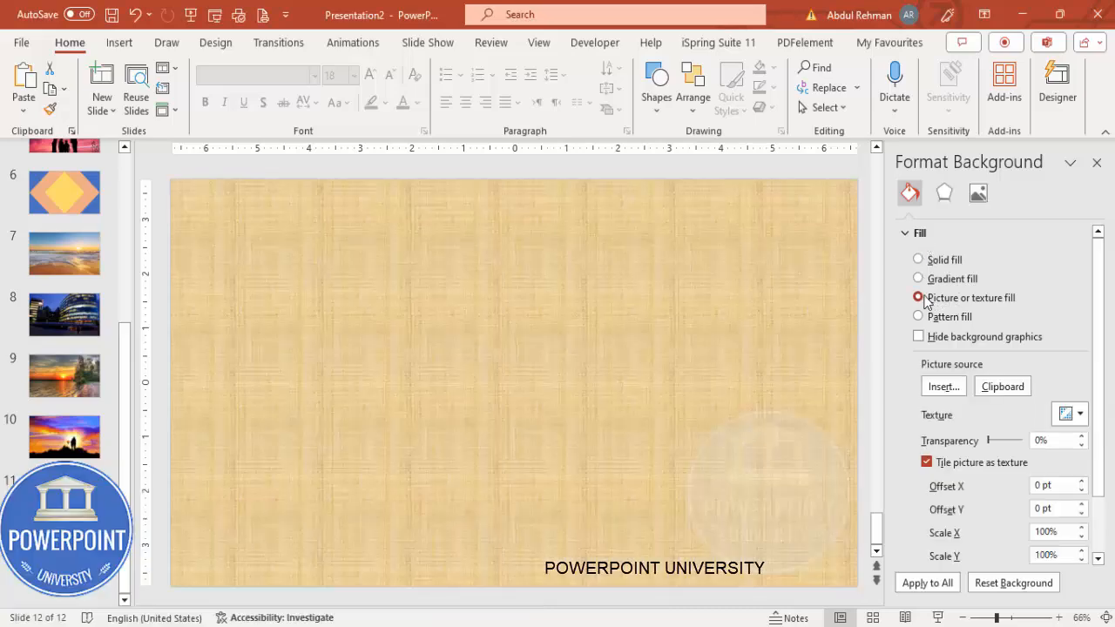
pyautogui.click(943, 386)
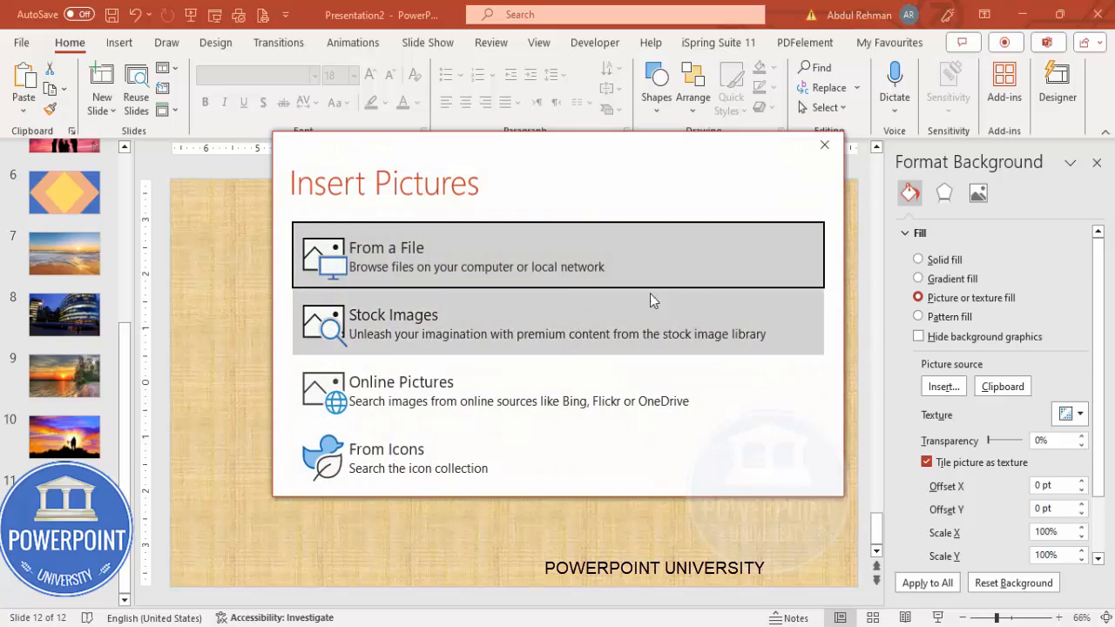
pyautogui.moveTo(405, 255)
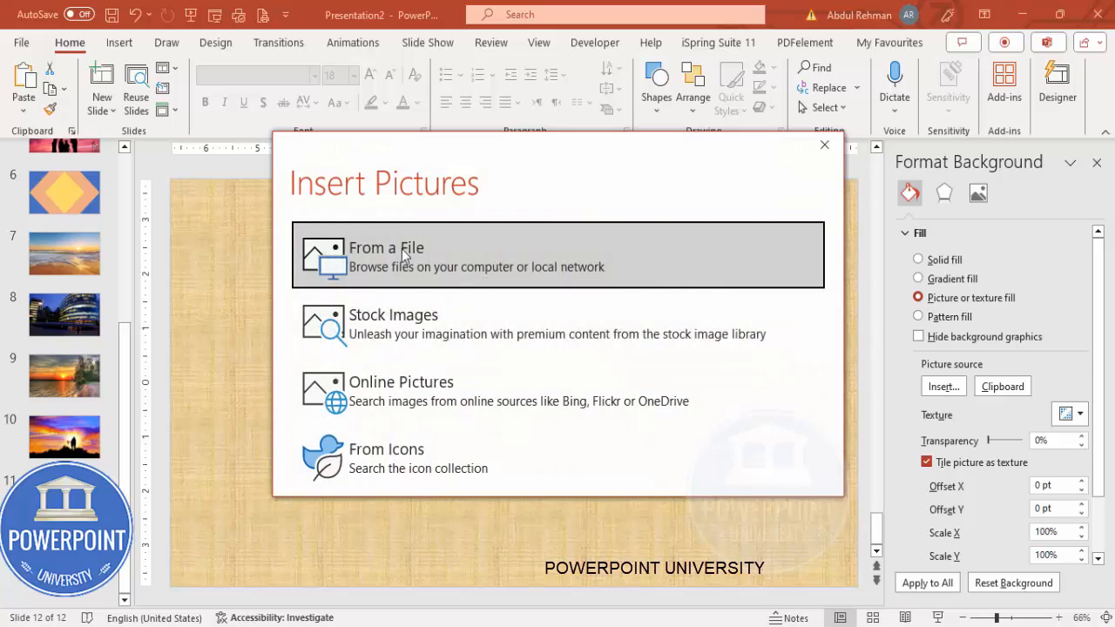
pyautogui.moveTo(453, 368)
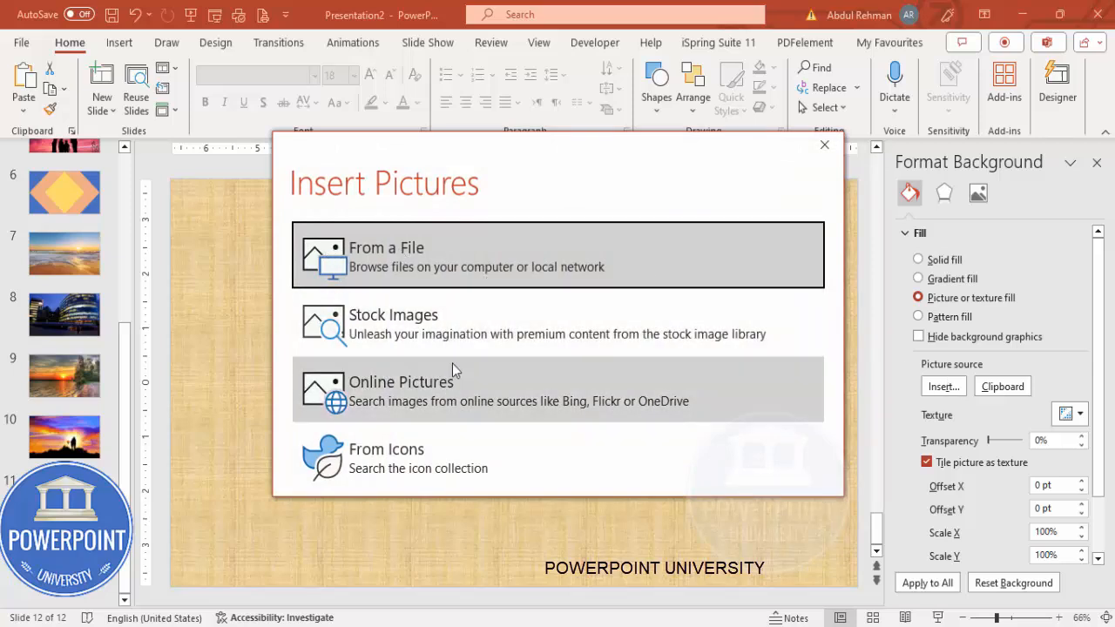
pyautogui.moveTo(461, 342)
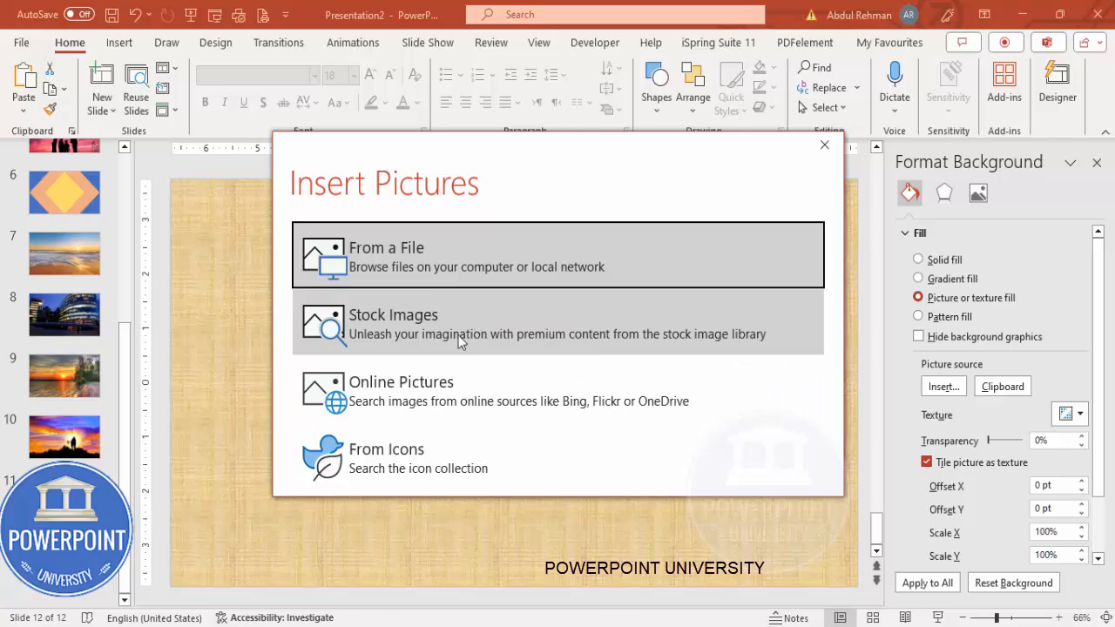
pyautogui.click(393, 324)
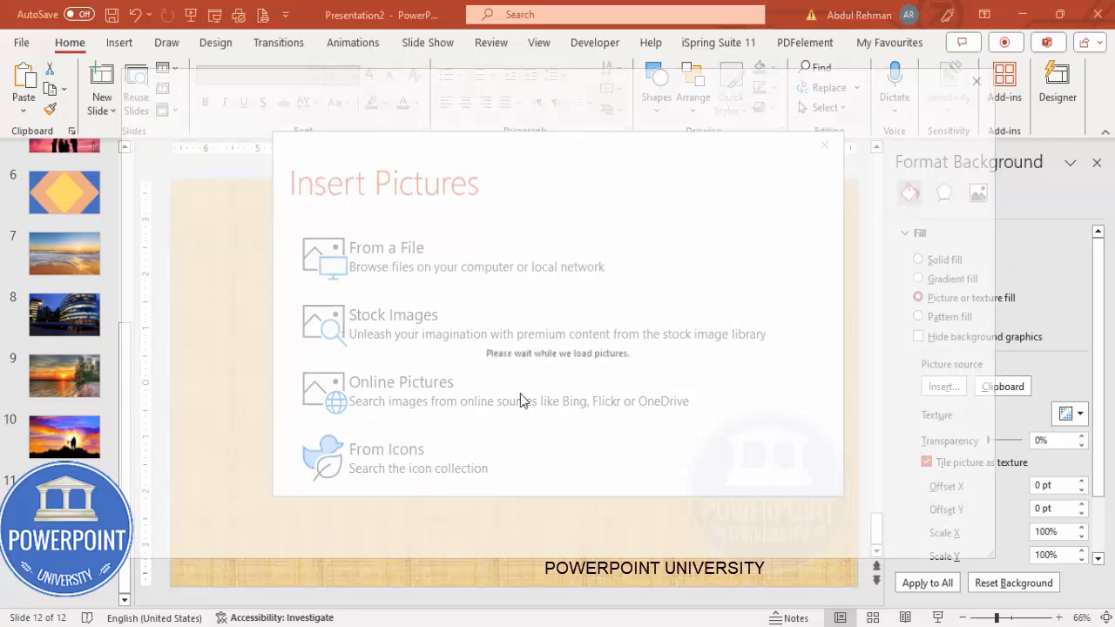
pyautogui.click(401, 382)
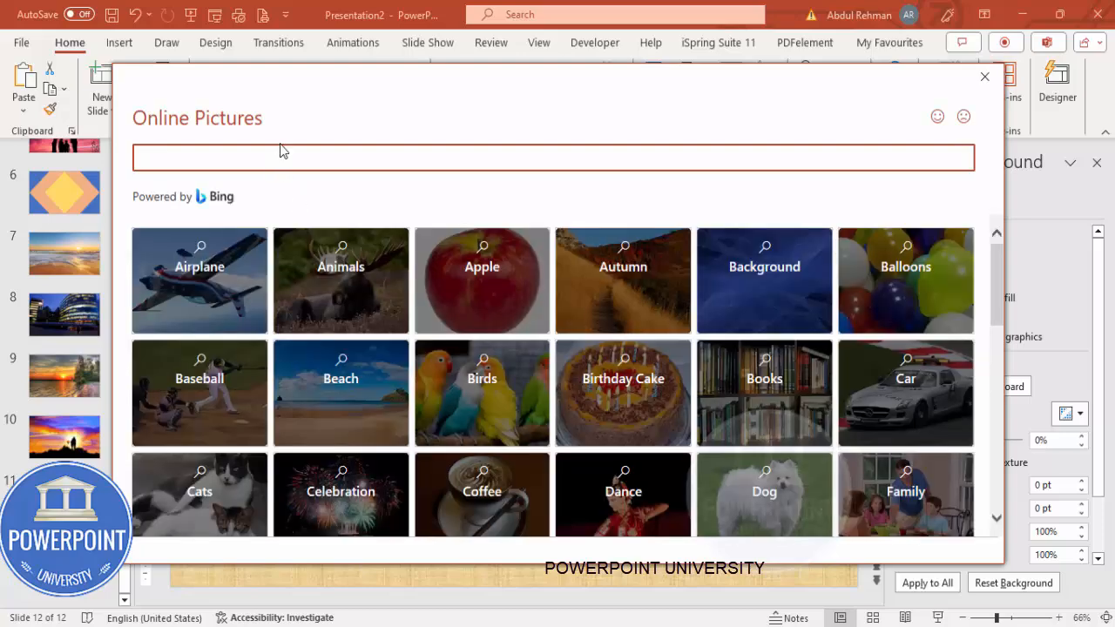
pyautogui.write('landscape')
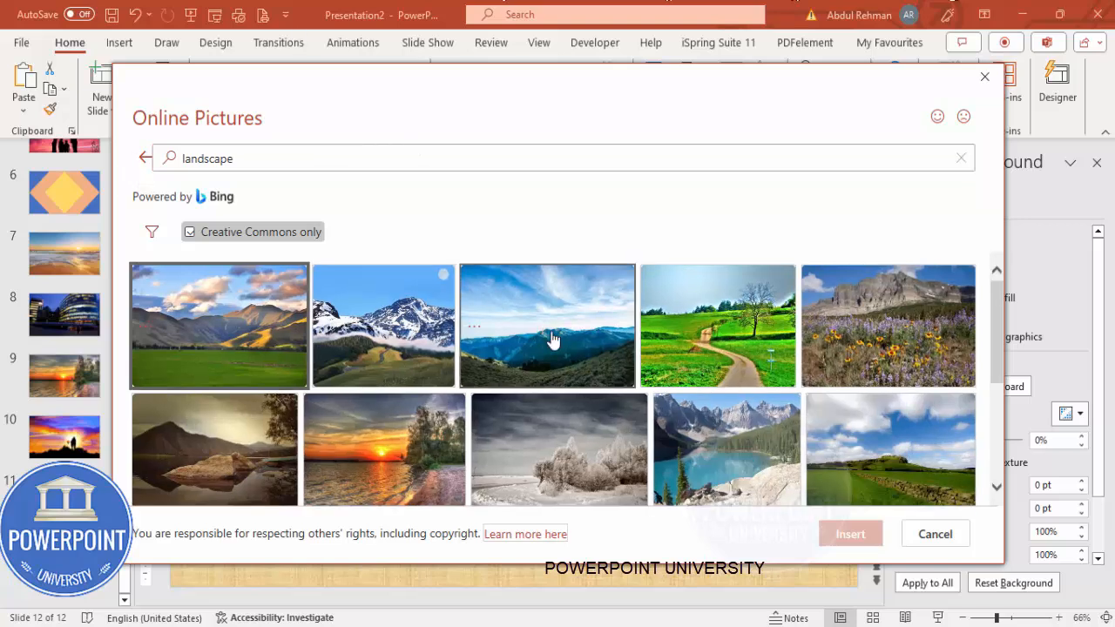
pyautogui.click(547, 338)
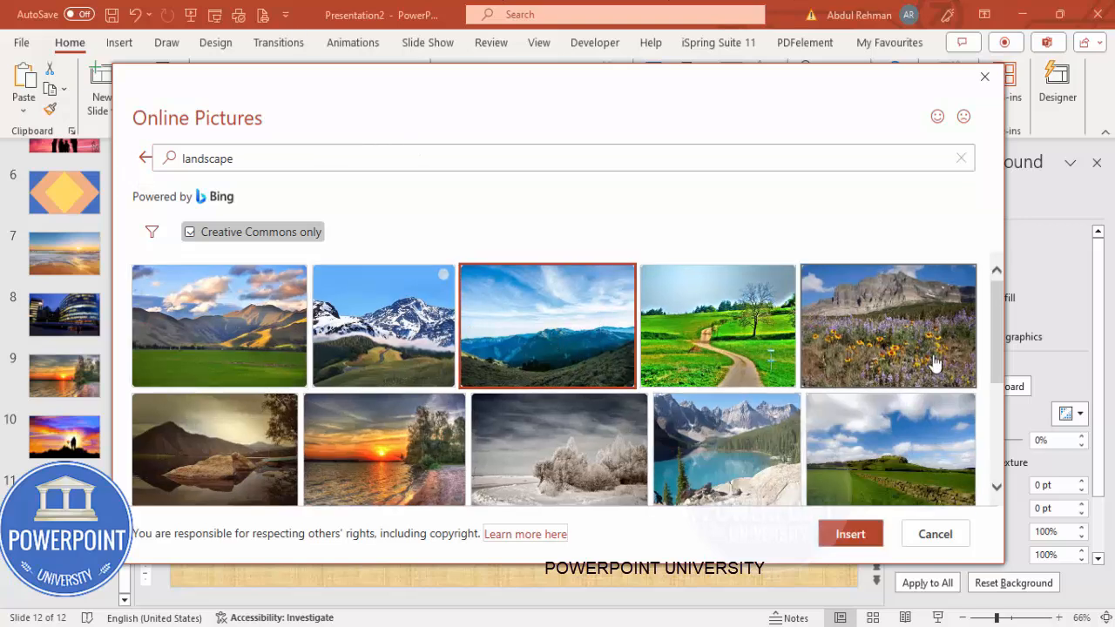
pyautogui.moveTo(557, 351)
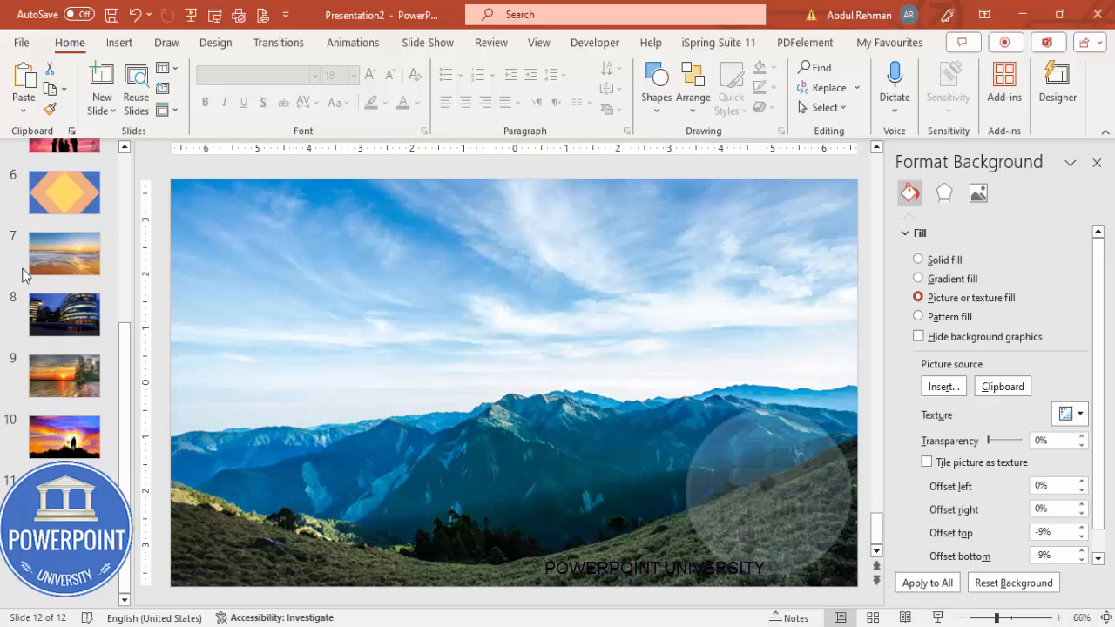
# Step: Move through slide 9 to slide 7, the beach sunrise slide
pyautogui.click(65, 375)
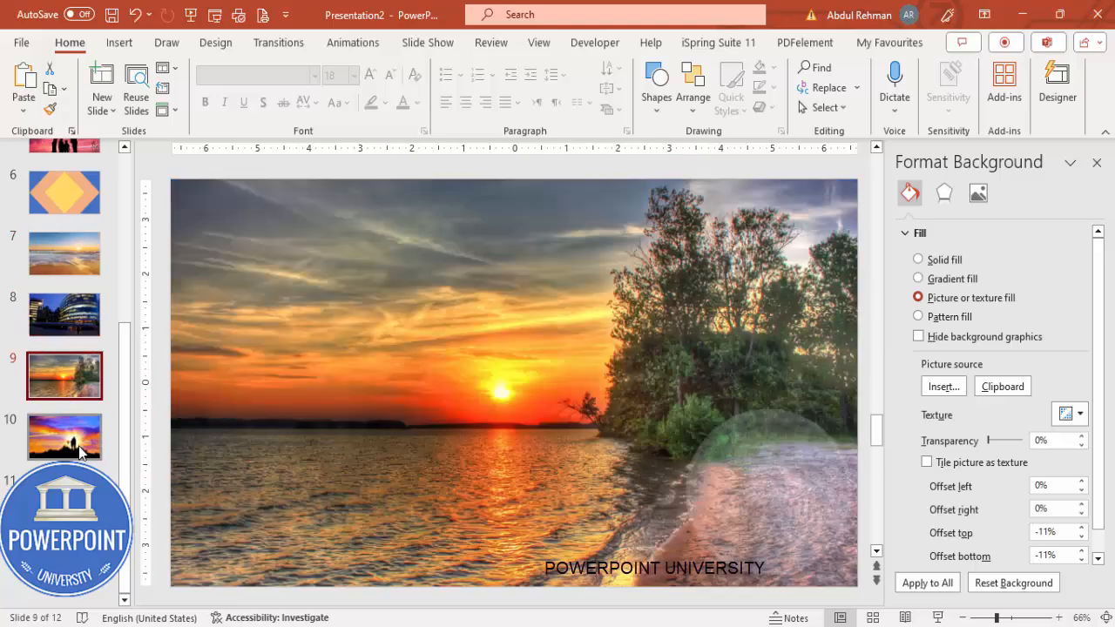
pyautogui.click(64, 253)
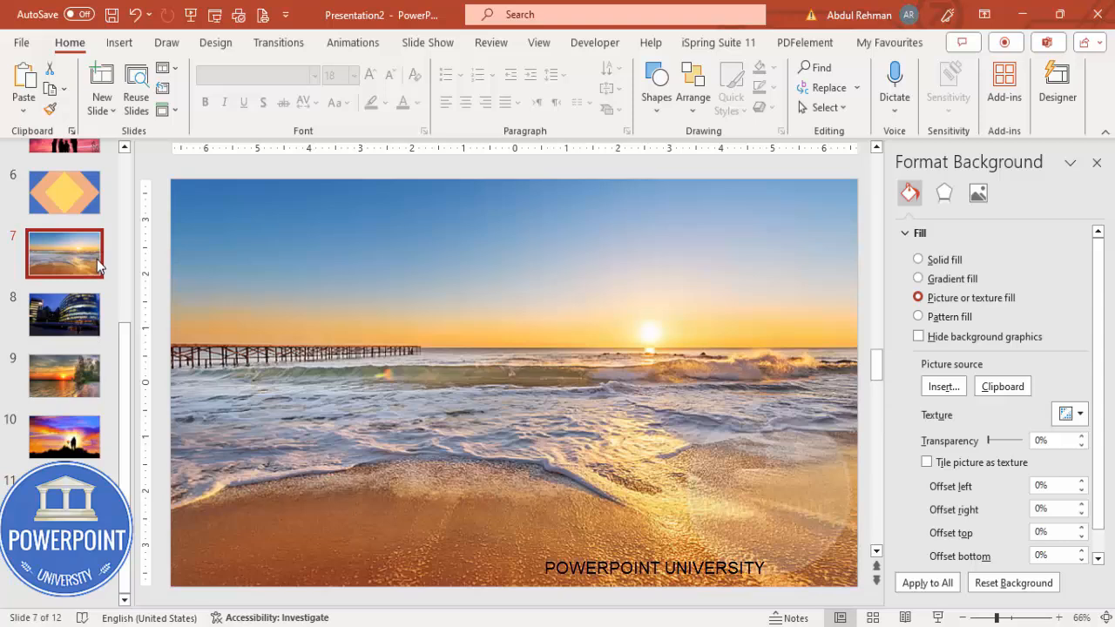
pyautogui.moveTo(802, 327)
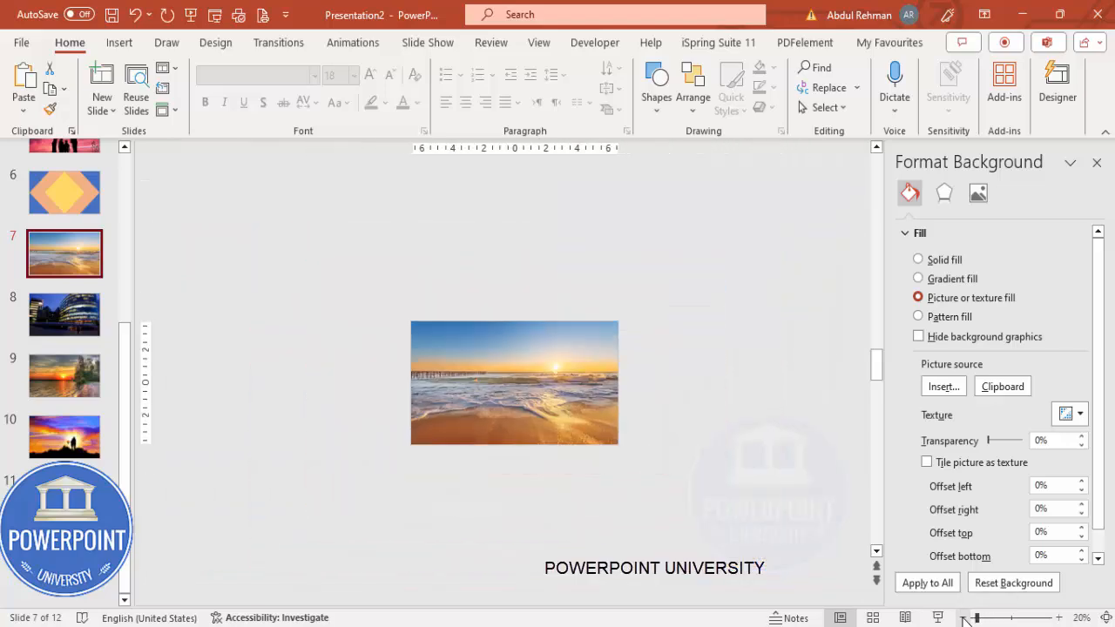
# Step: Draw a blue diamond shape larger than the slide over slide 7's beach background
pyautogui.click(120, 42)
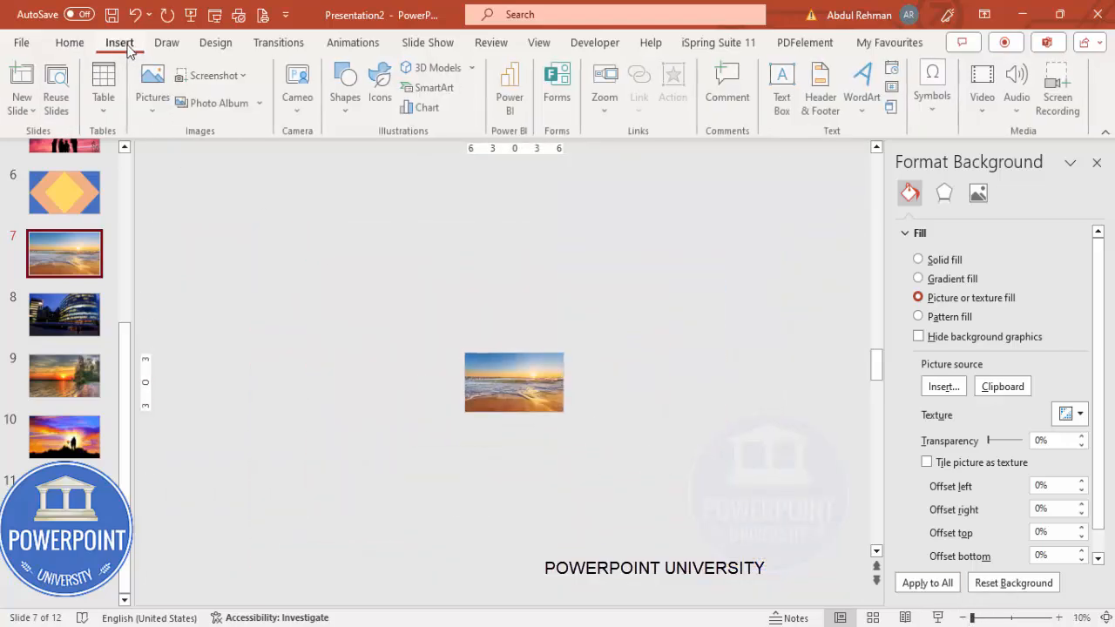
pyautogui.click(345, 83)
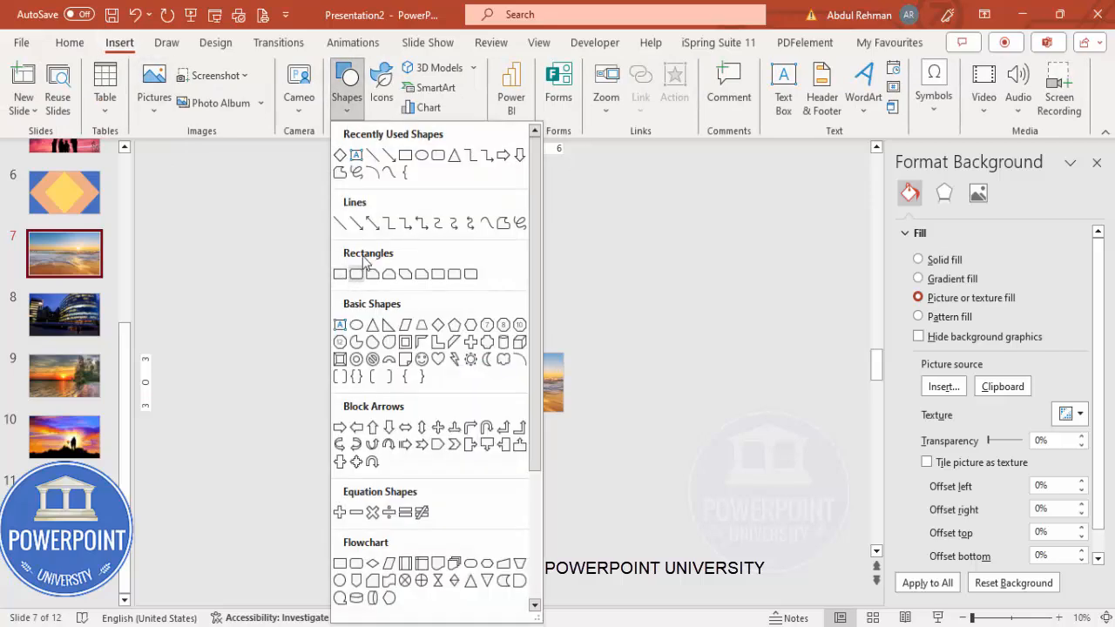
pyautogui.moveTo(438, 325)
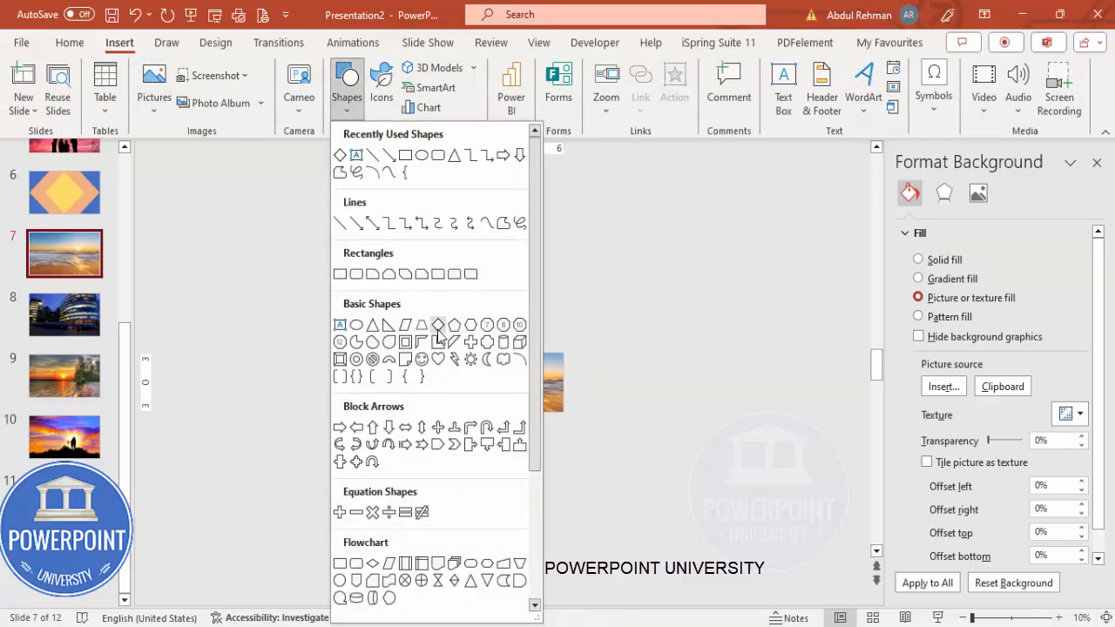
pyautogui.click(440, 325)
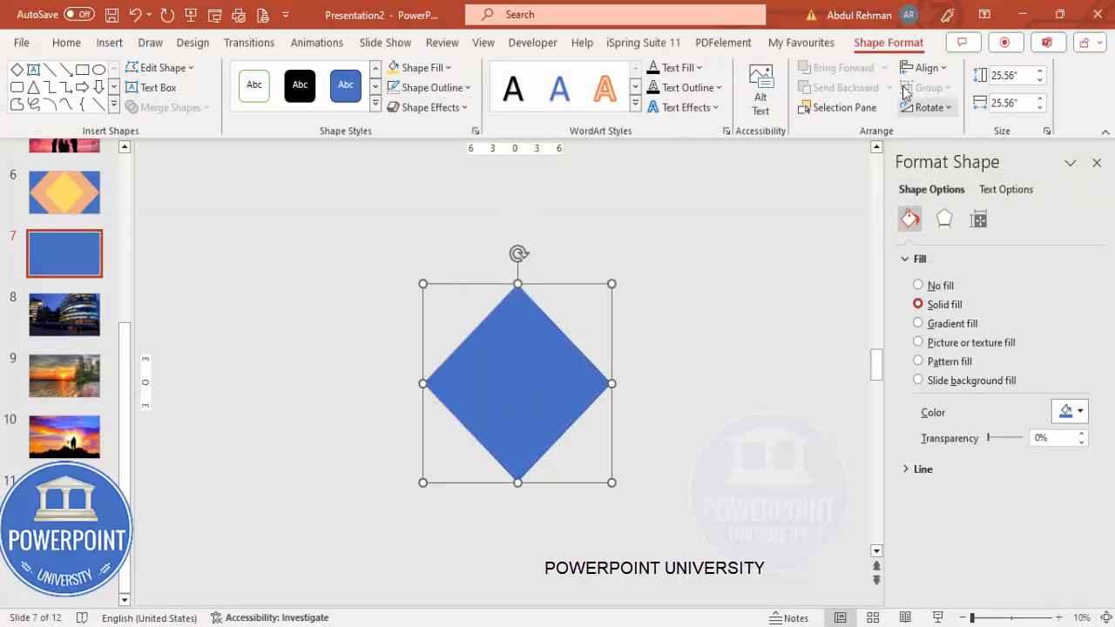
pyautogui.click(923, 67)
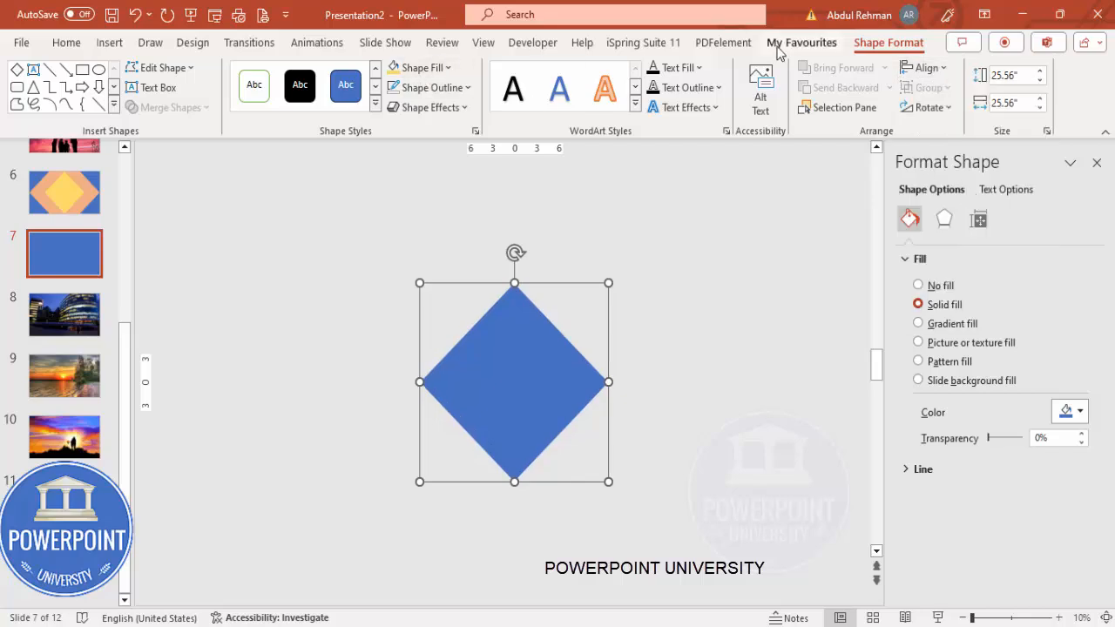
pyautogui.click(483, 41)
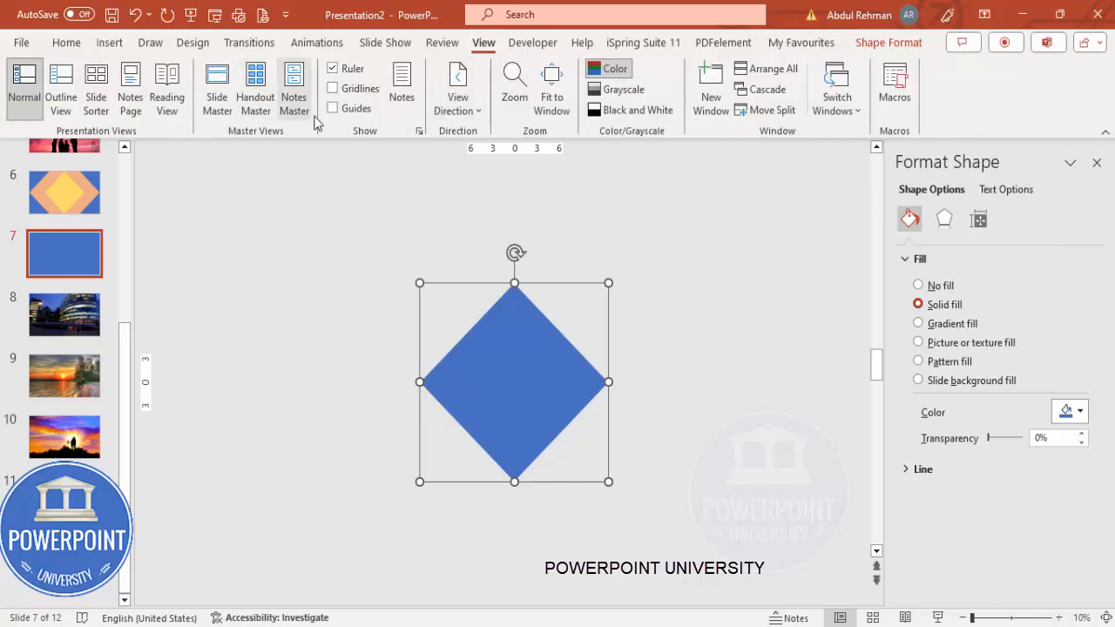
# Step: Nest a smaller green diamond and a small centre diamond inside the large blue one
pyautogui.click(333, 108)
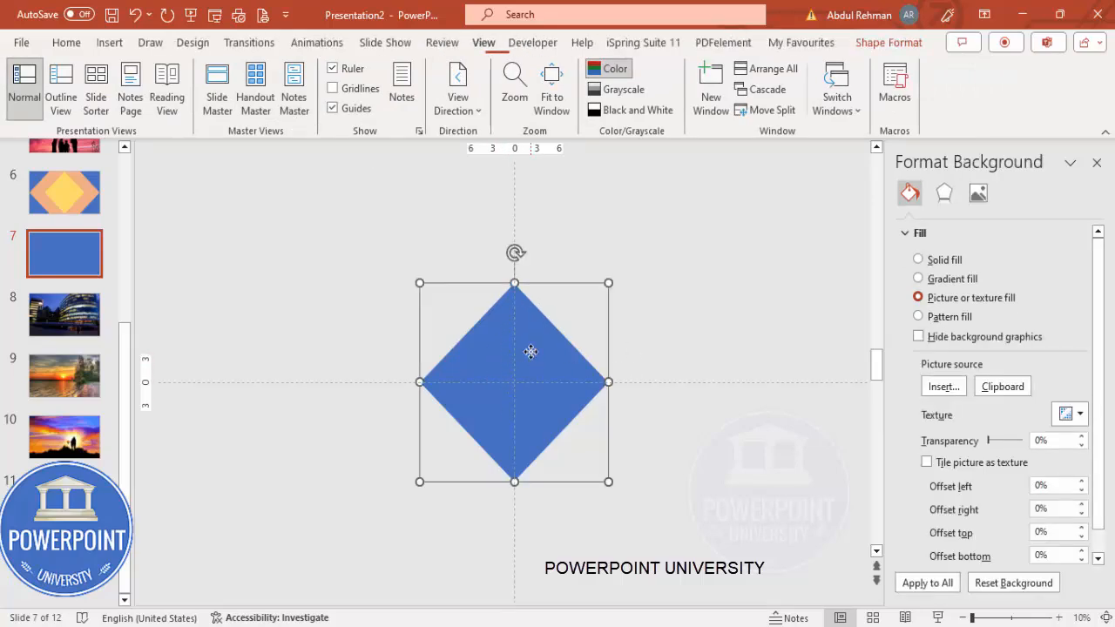
pyautogui.click(530, 351)
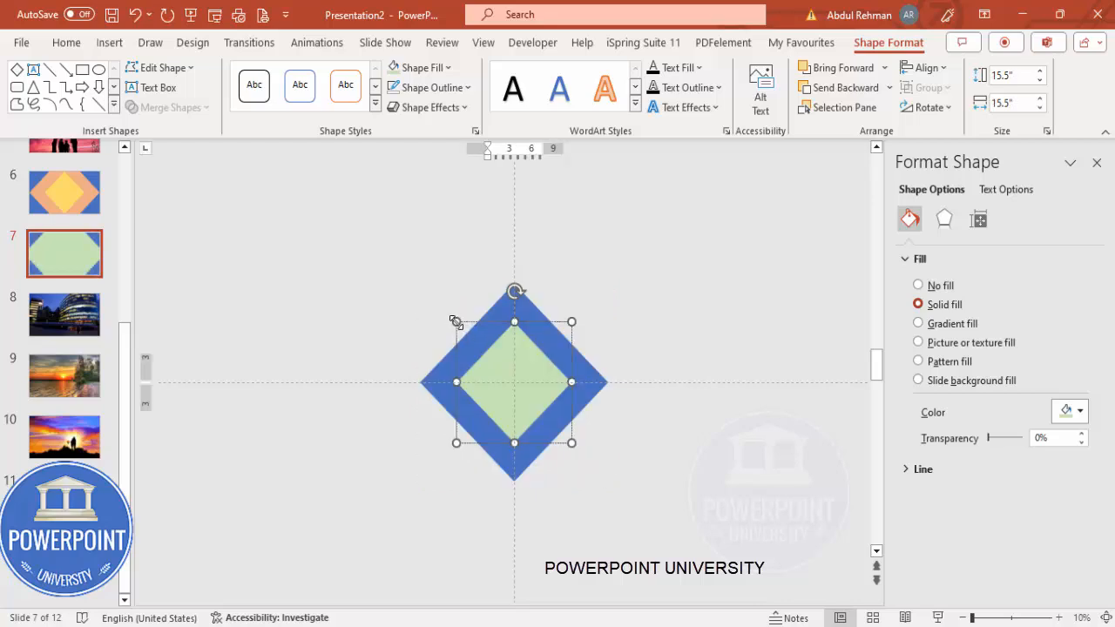
pyautogui.moveTo(455, 322); pyautogui.dragTo(464, 331)
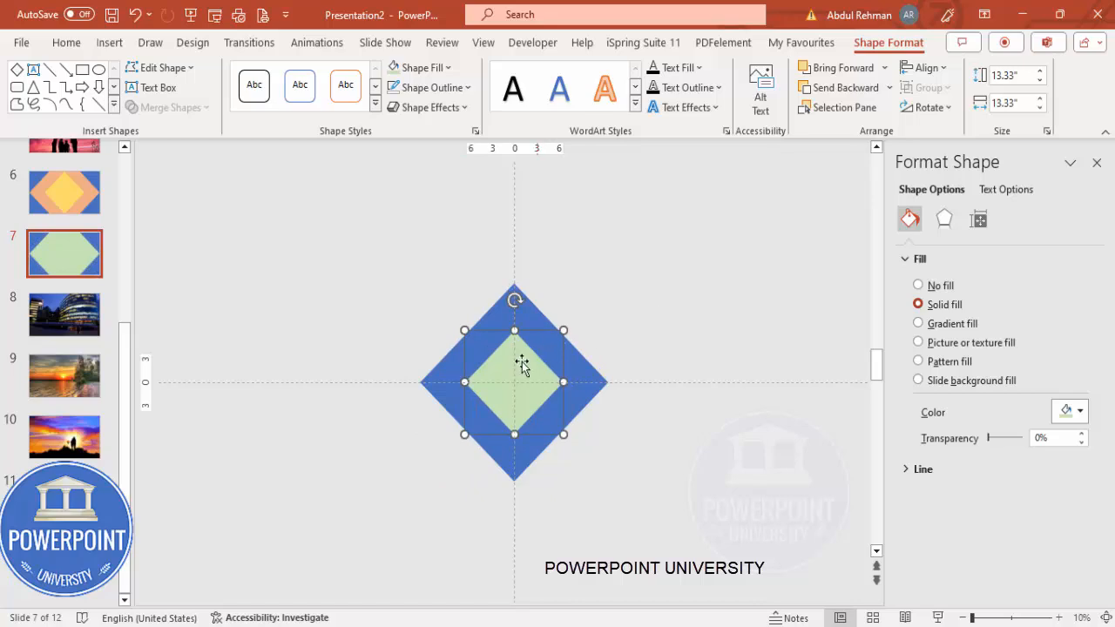
pyautogui.moveTo(561, 381)
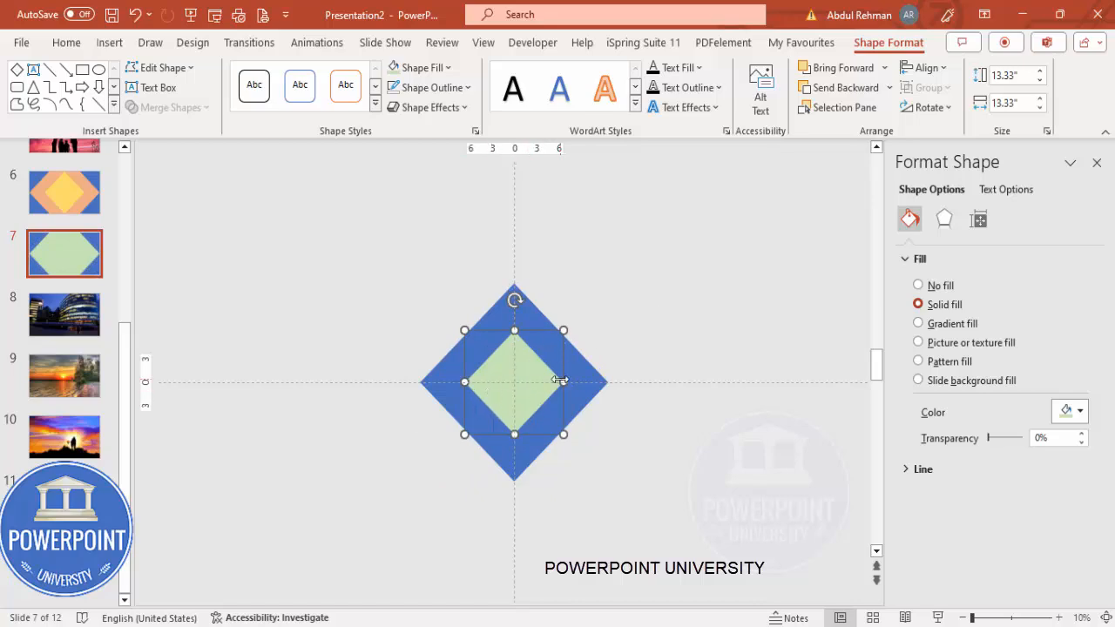
pyautogui.moveTo(514, 381); pyautogui.dragTo(558, 429)
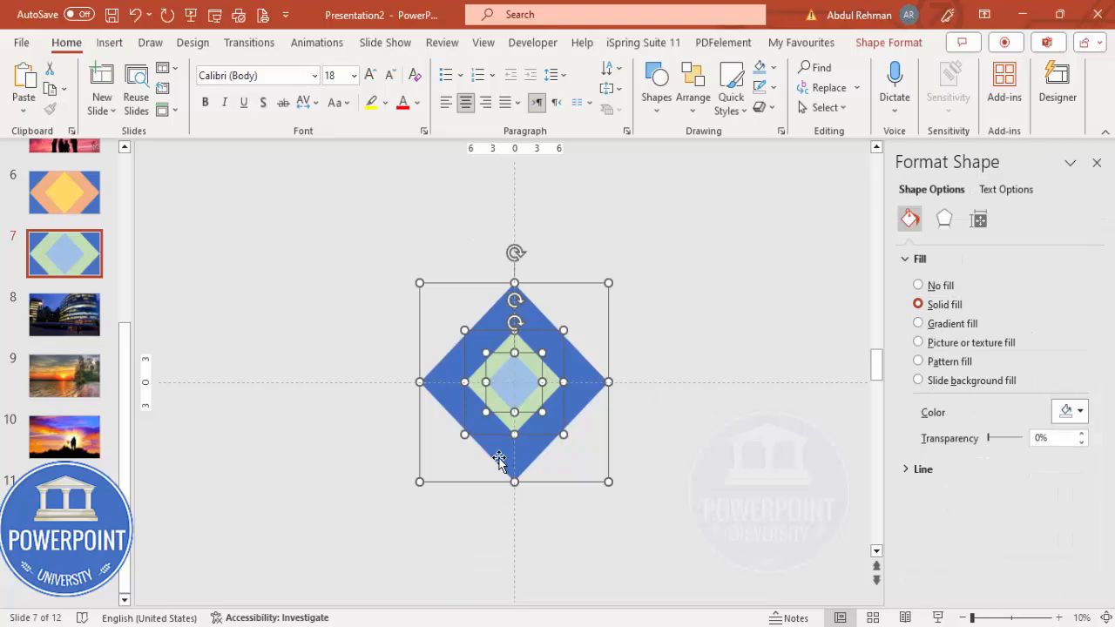
pyautogui.moveTo(558, 399)
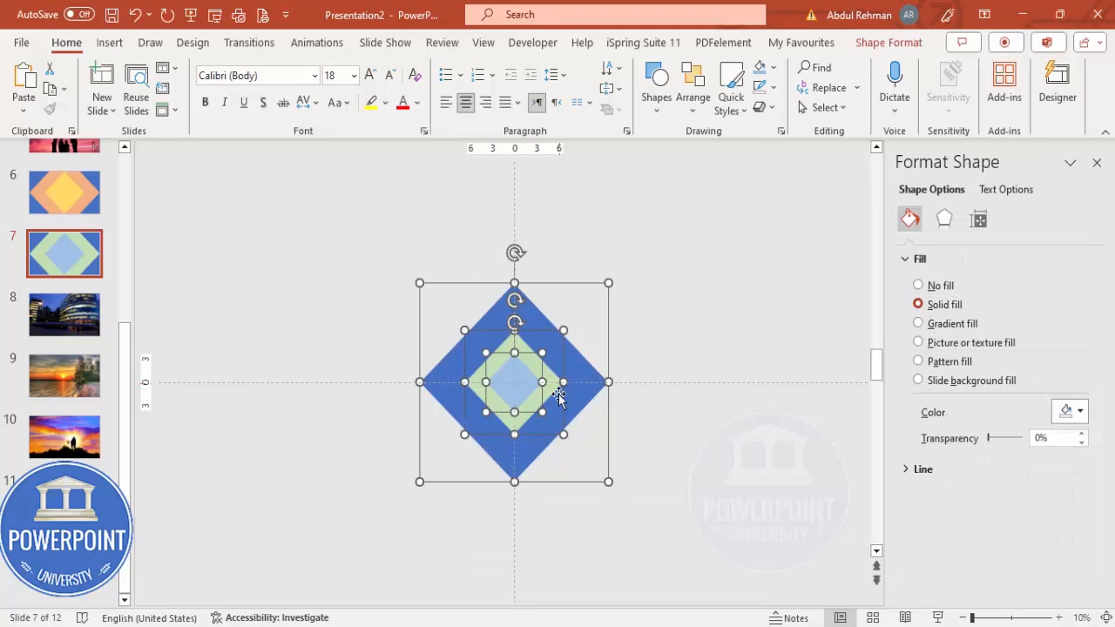
pyautogui.moveTo(826, 257)
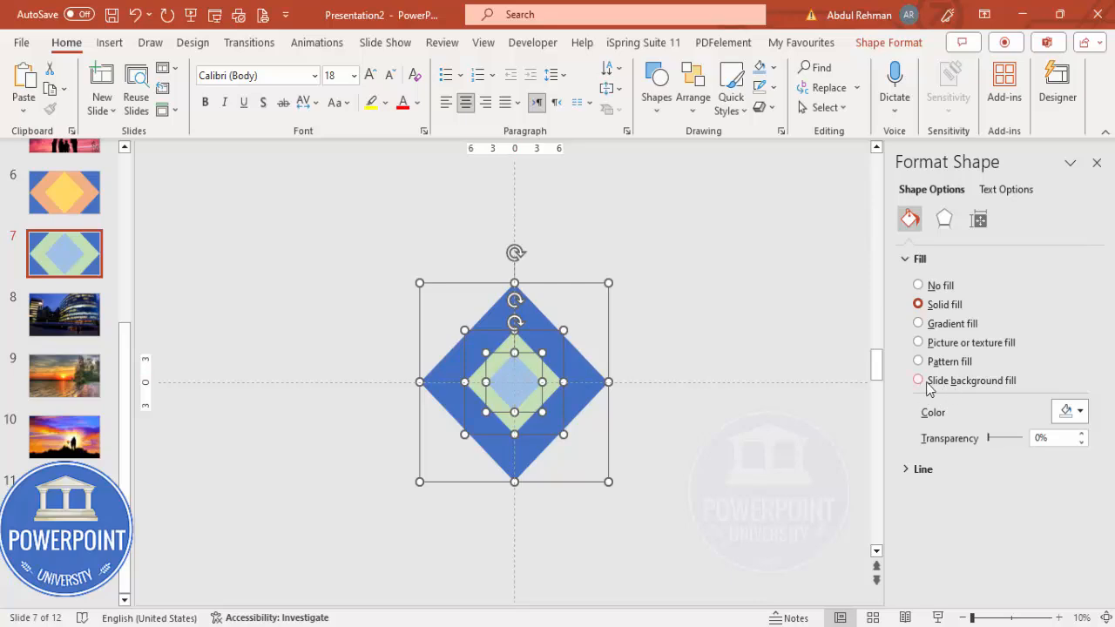
pyautogui.moveTo(928, 389)
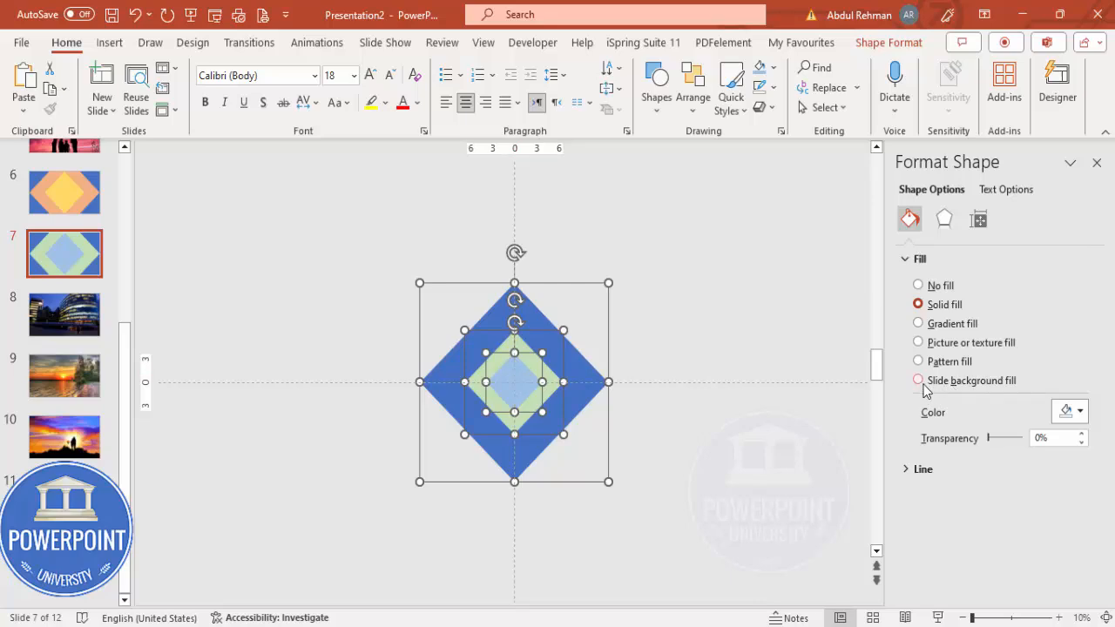
pyautogui.moveTo(921, 385)
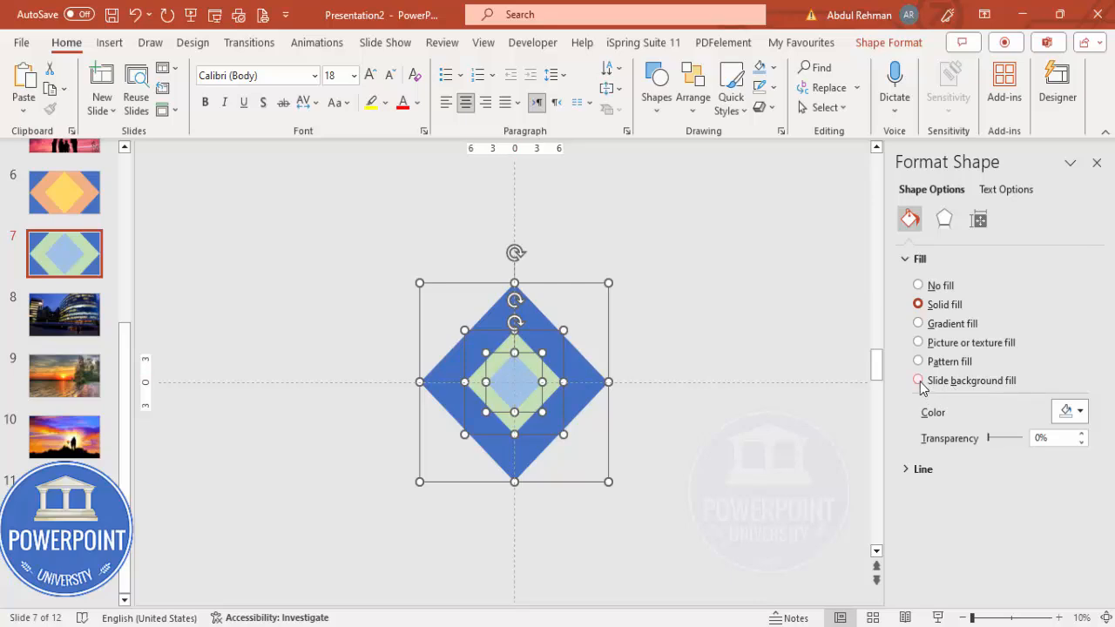
# Step: Give the three diamonds Slide background fill so they show the beach photo
pyautogui.click(917, 380)
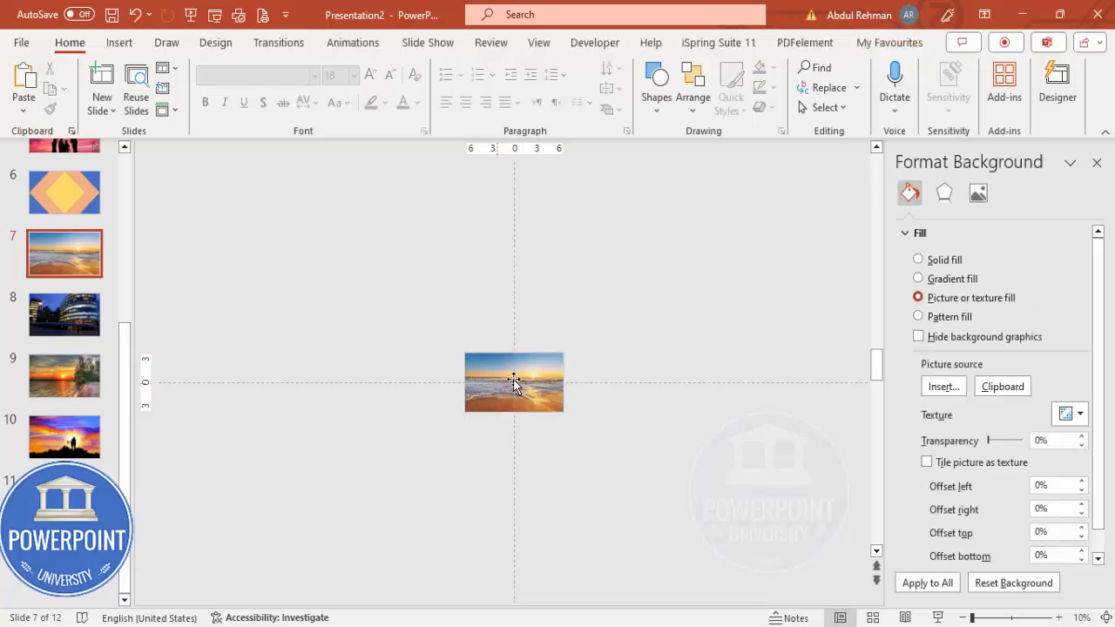
# Step: Drag rotation handles to tilt slide 7's three diamonds to different angles
pyautogui.click(514, 383)
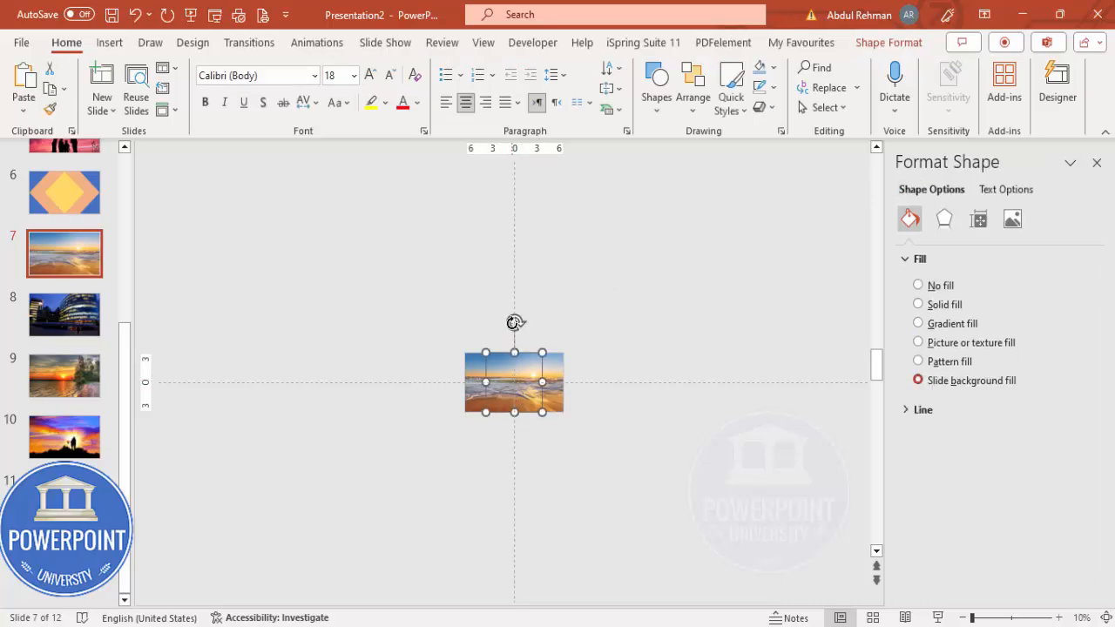
pyautogui.moveTo(514, 322); pyautogui.dragTo(542, 334)
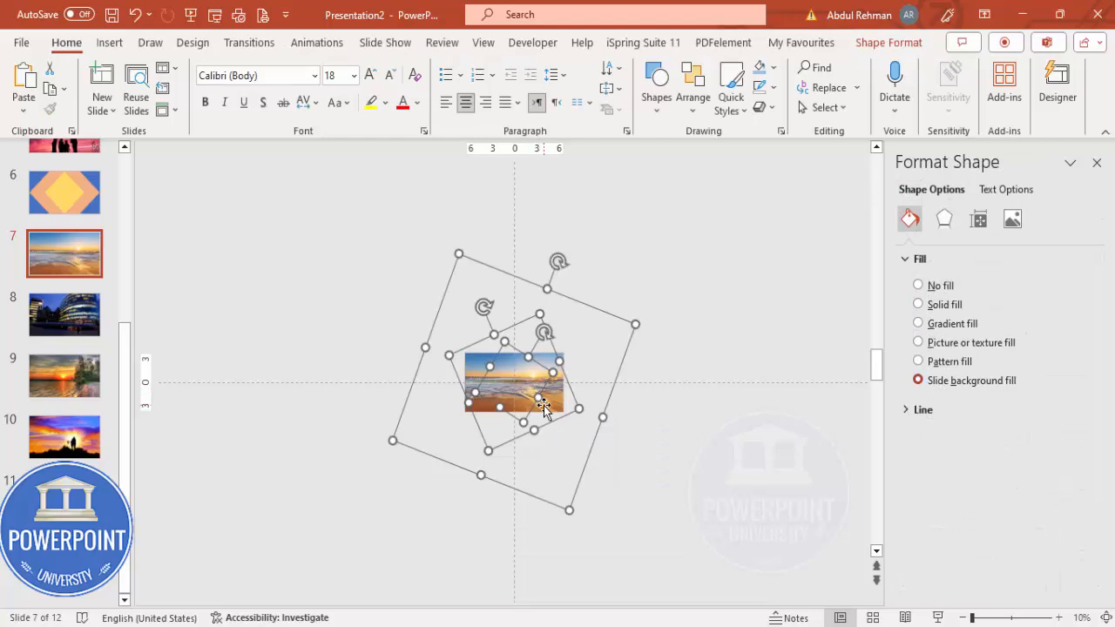
# Step: Switch to slide 8 for the rearranged diamond copy, then select slides 7 to 10
pyautogui.click(64, 315)
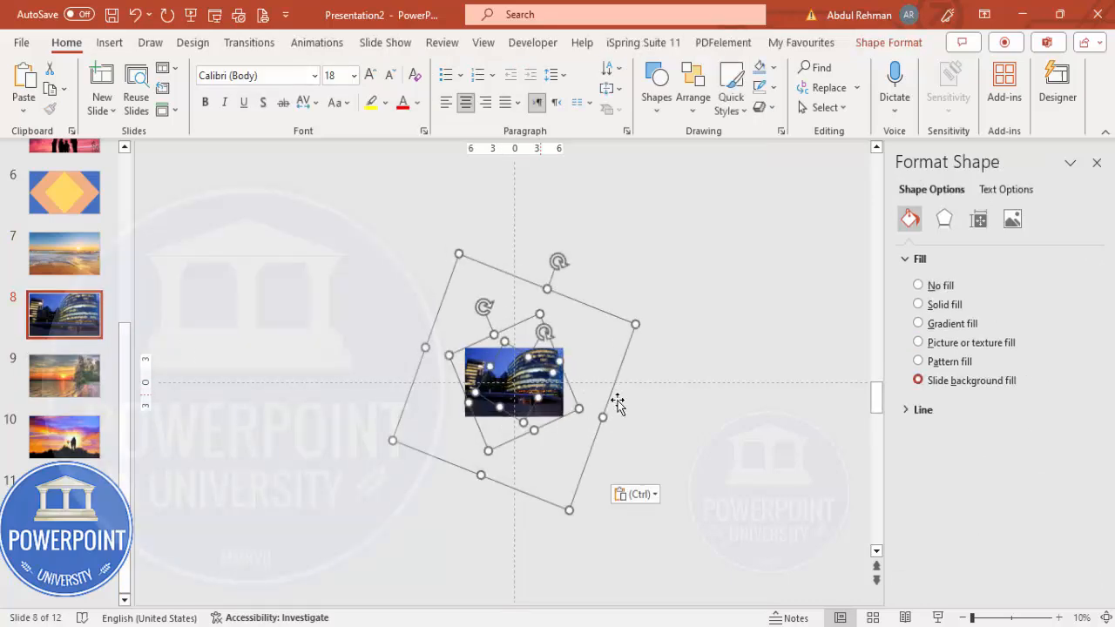
pyautogui.moveTo(829, 399)
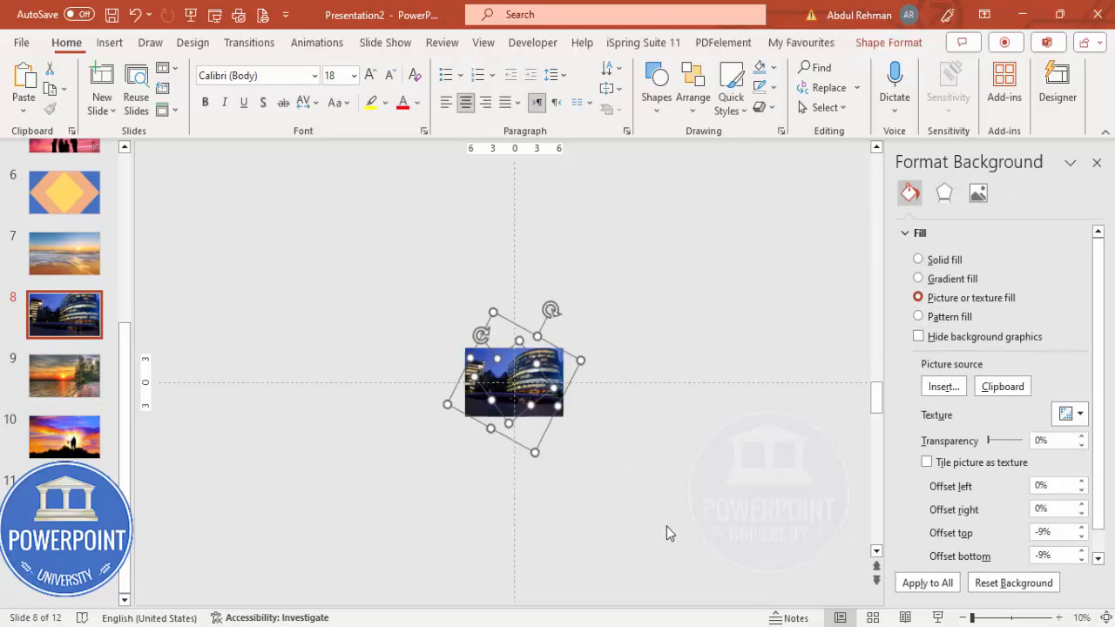
pyautogui.click(63, 375)
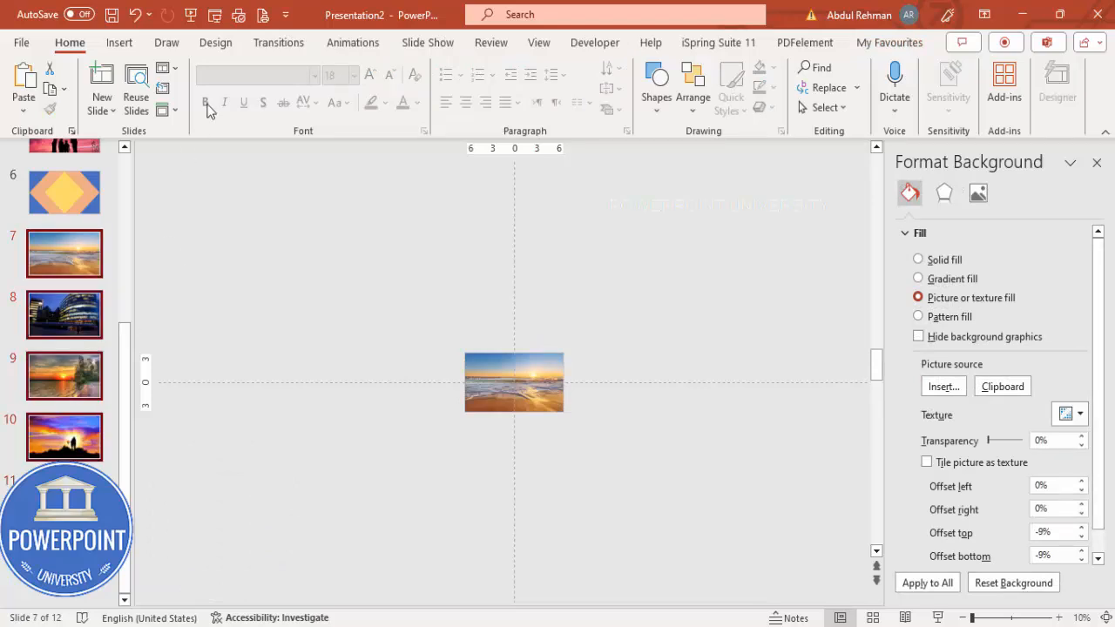
# Step: Apply a one-second Morph transition to slides 7–10, then recheck slide 7's diamond fill
pyautogui.click(278, 42)
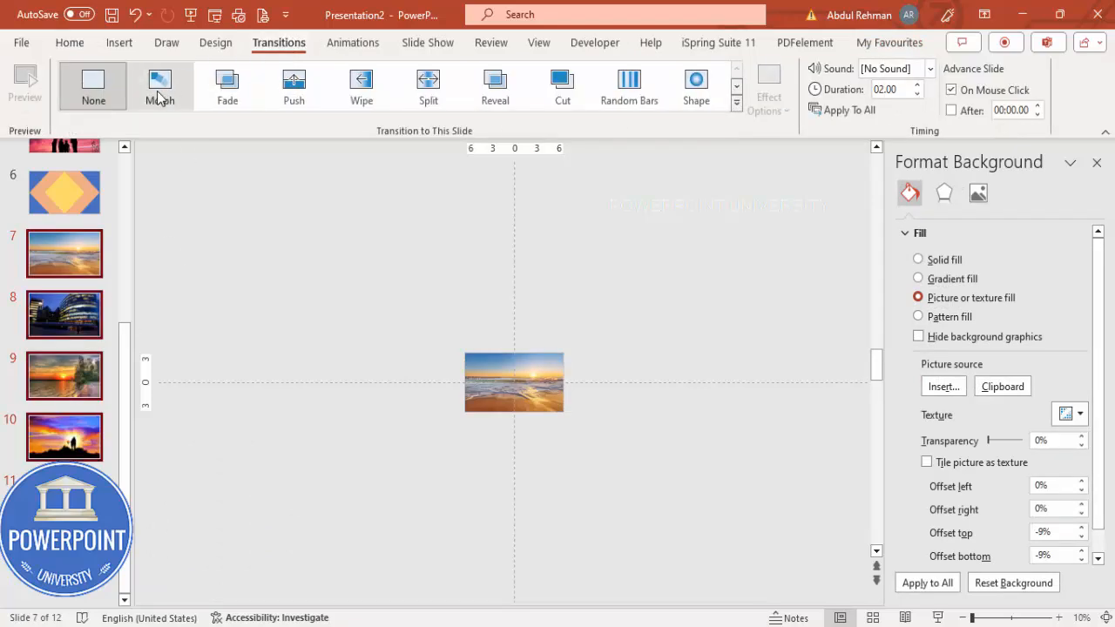
pyautogui.click(160, 85)
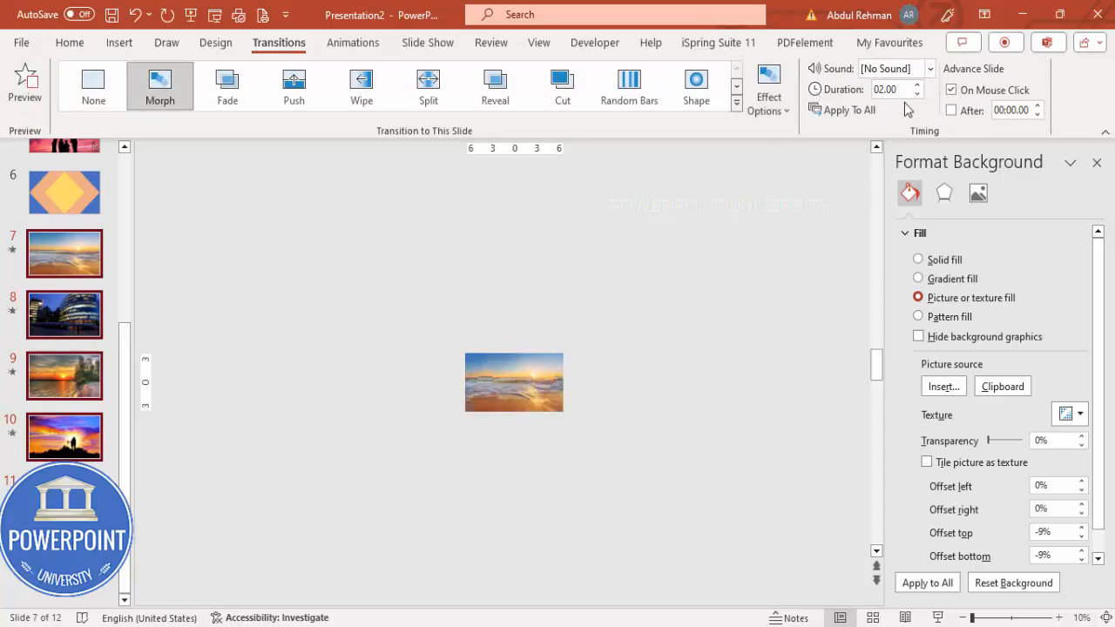
pyautogui.click(927, 94)
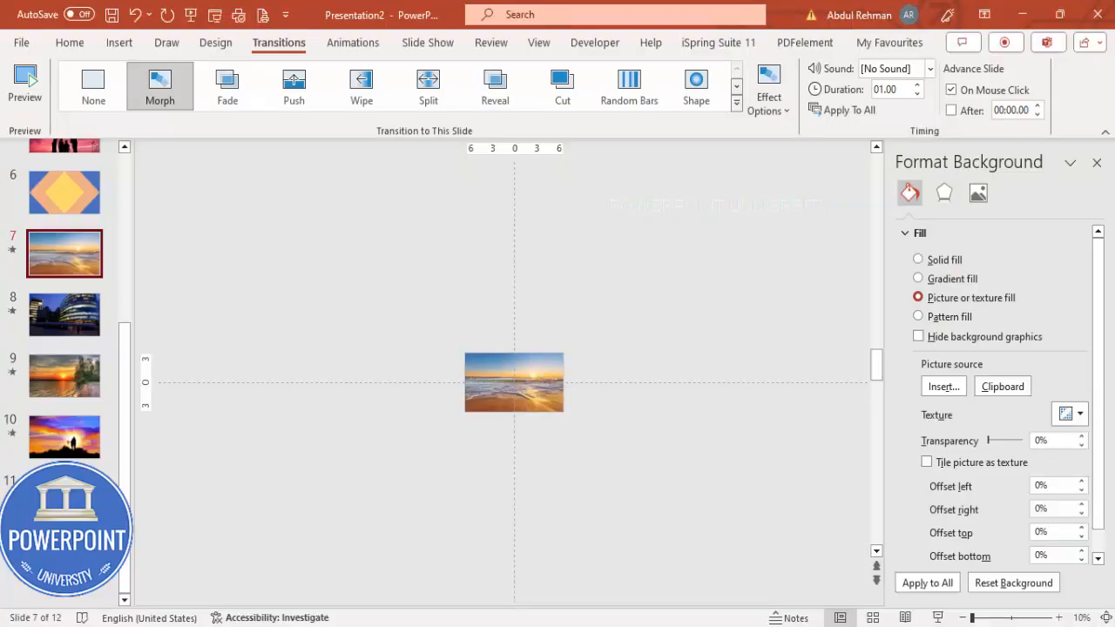
pyautogui.click(513, 383)
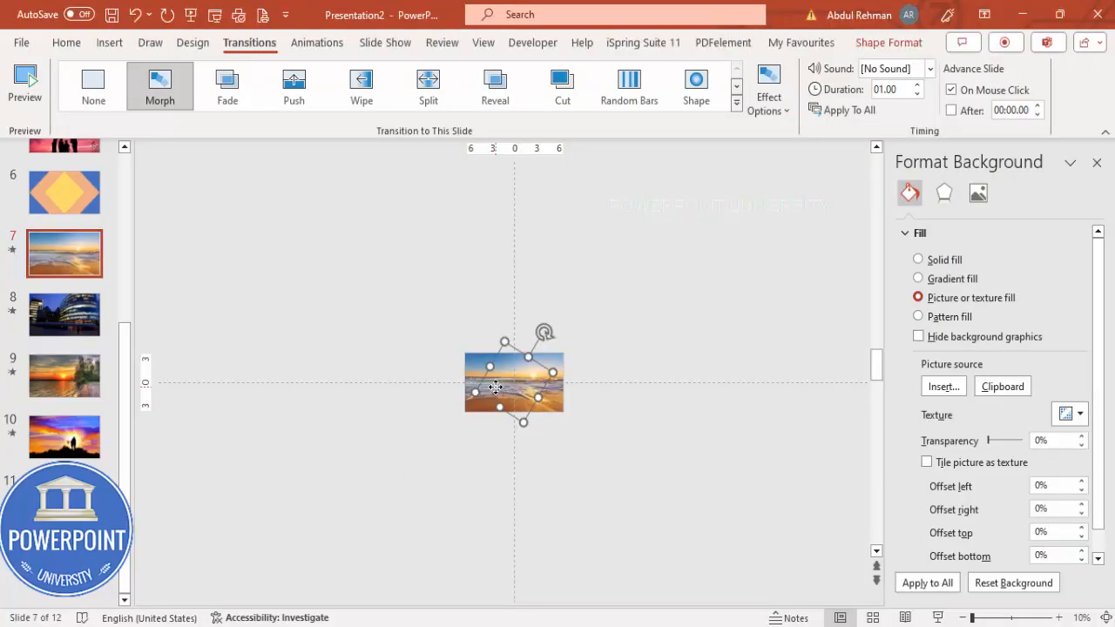
pyautogui.click(527, 381)
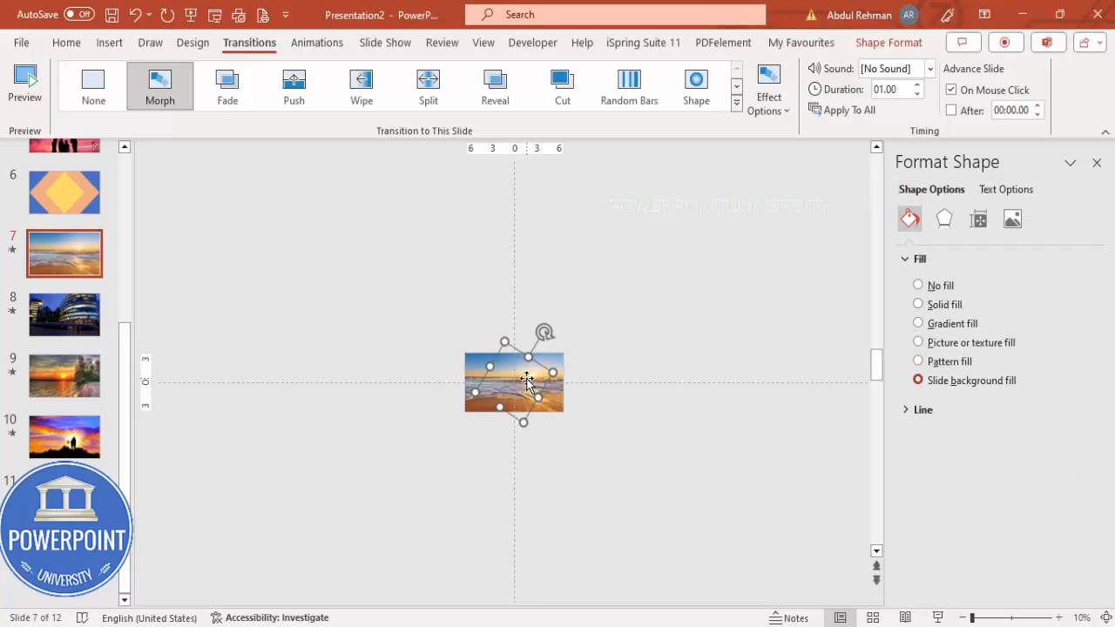
pyautogui.moveTo(615, 420)
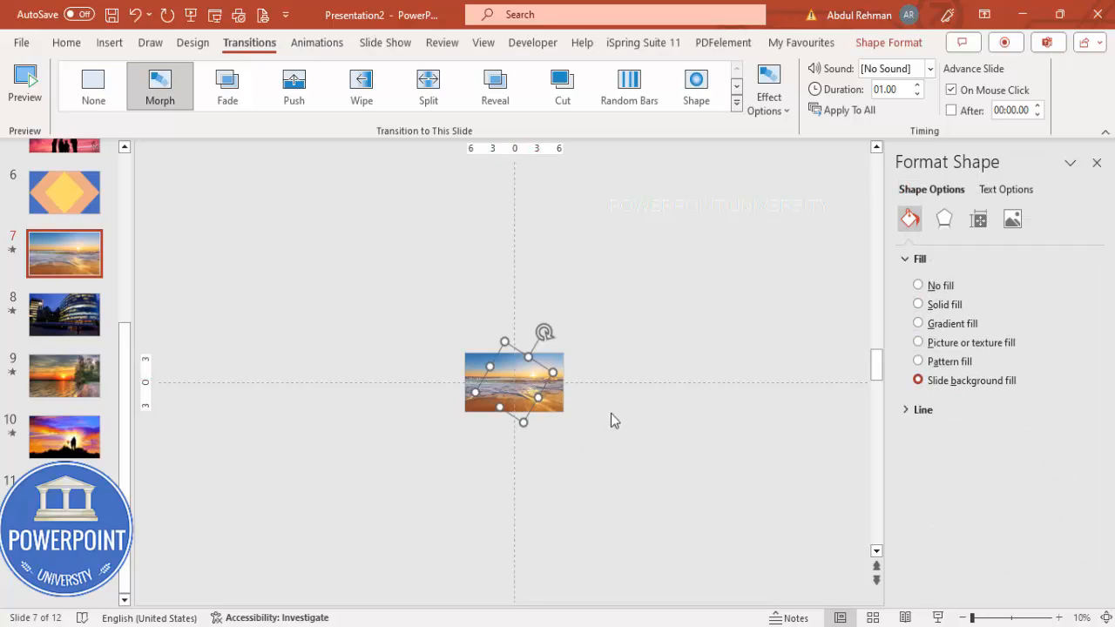